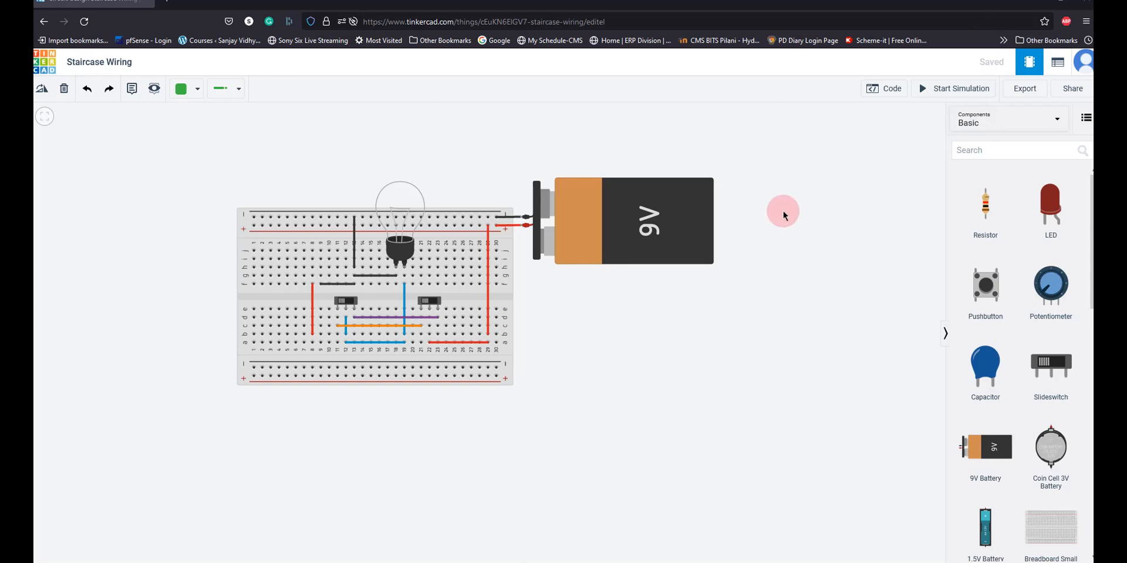
pyautogui.moveTo(548, 320)
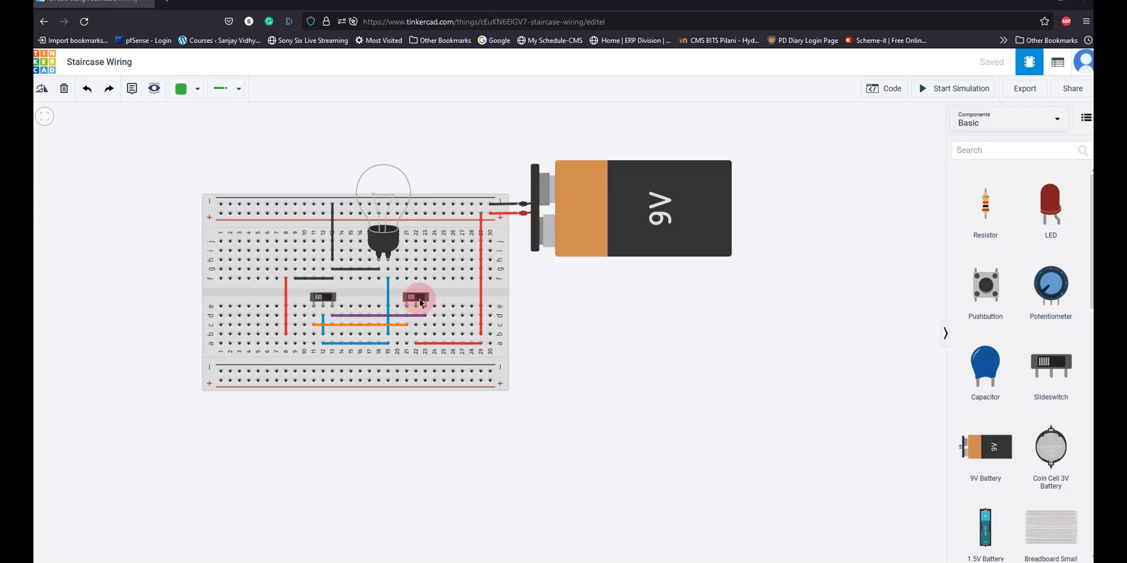
# Step: Reposition parts and wires, start the simulation, and flip the right switch to darken the lamp
pyautogui.moveTo(420, 298); pyautogui.dragTo(327, 298)
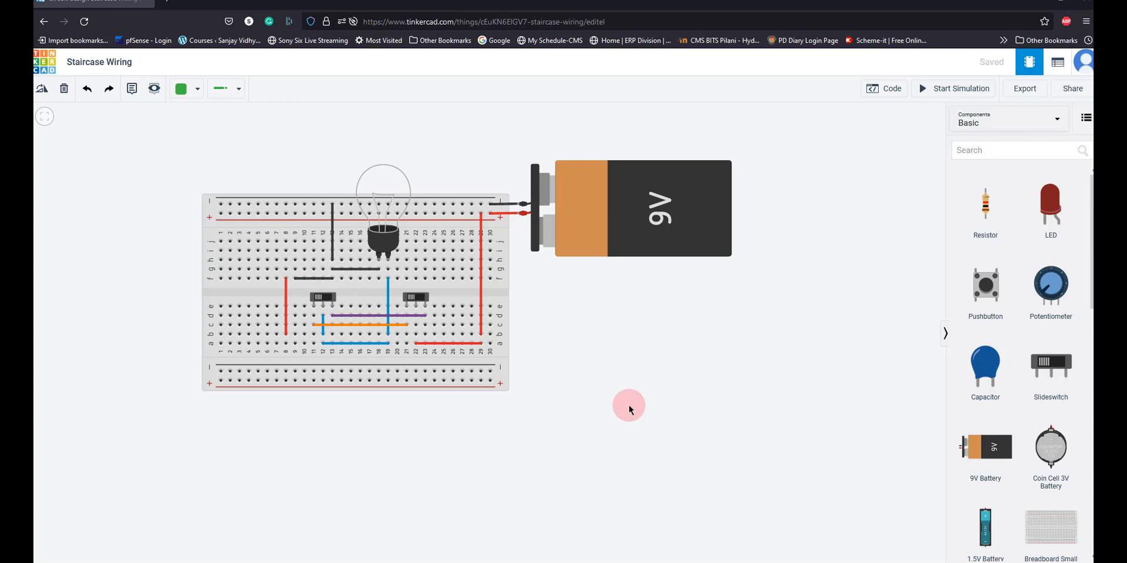
pyautogui.moveTo(469, 434)
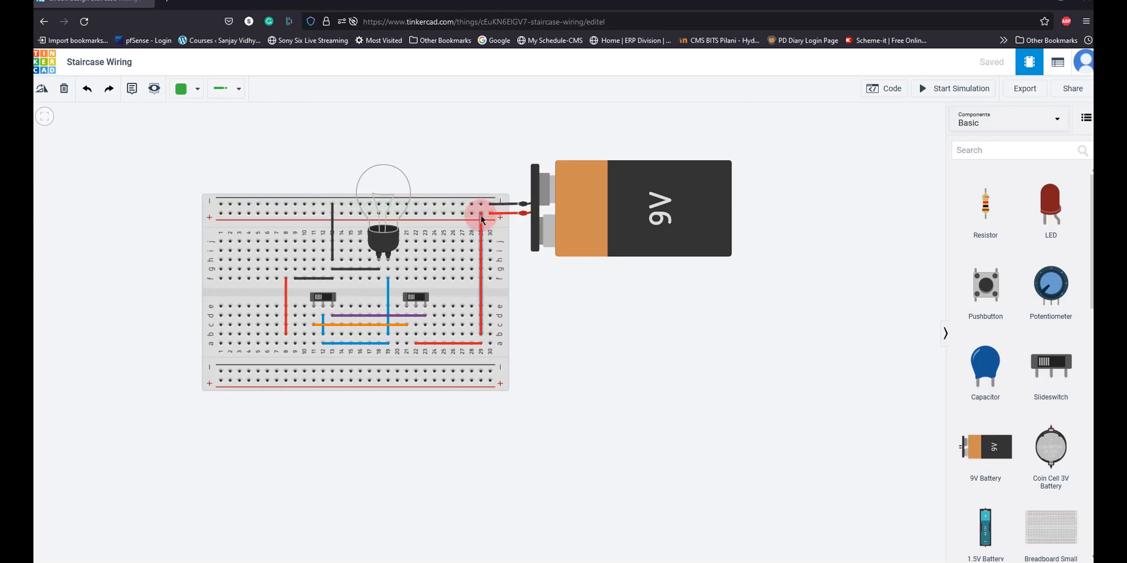
pyautogui.moveTo(482, 212); pyautogui.dragTo(481, 342)
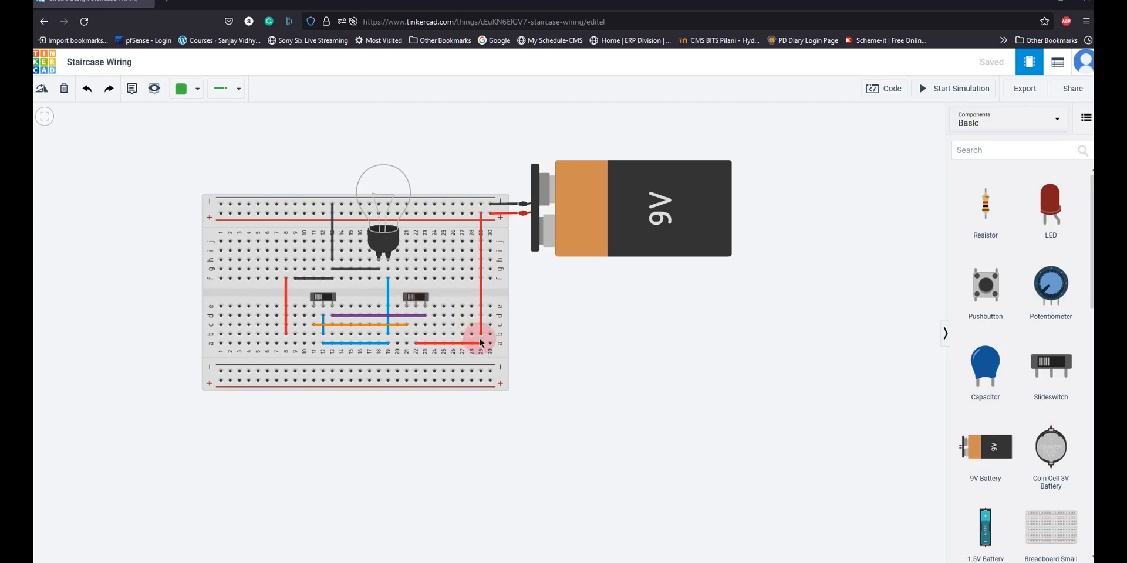
pyautogui.moveTo(414, 301)
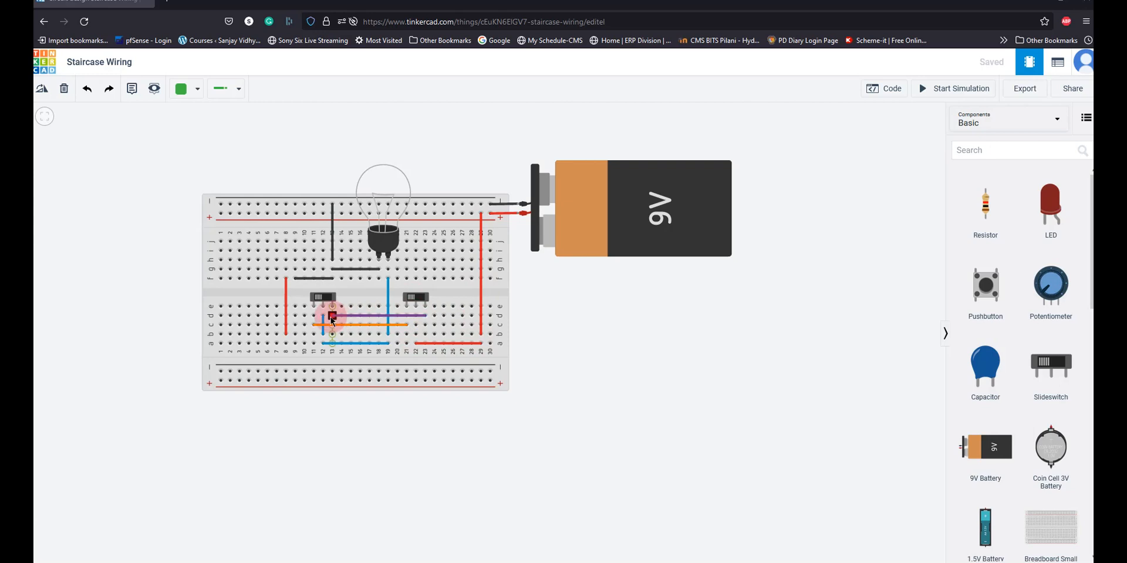
pyautogui.moveTo(332, 318); pyautogui.dragTo(407, 327)
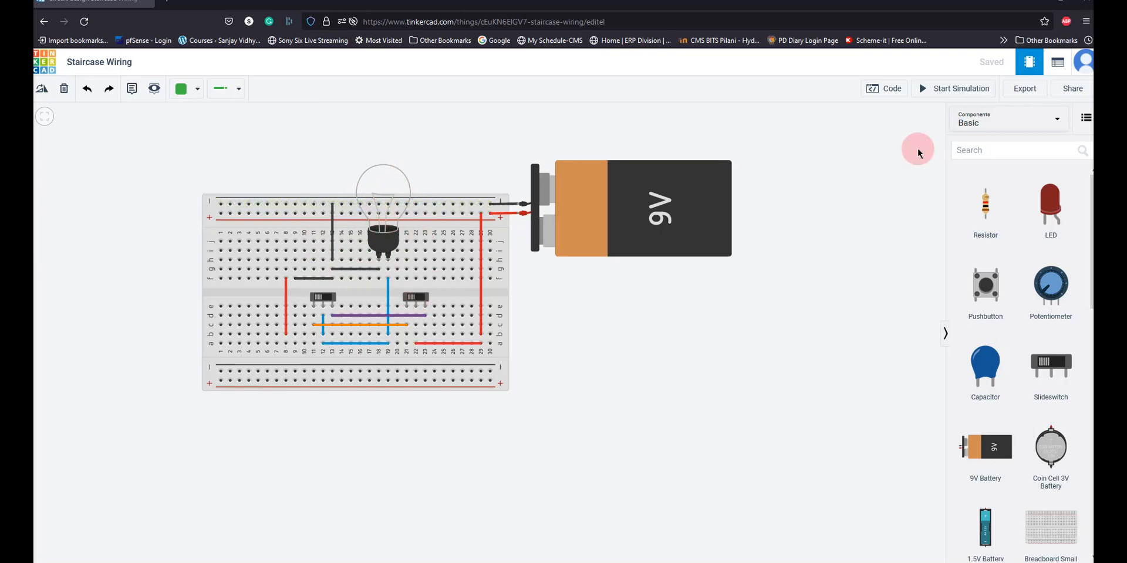
pyautogui.click(958, 88)
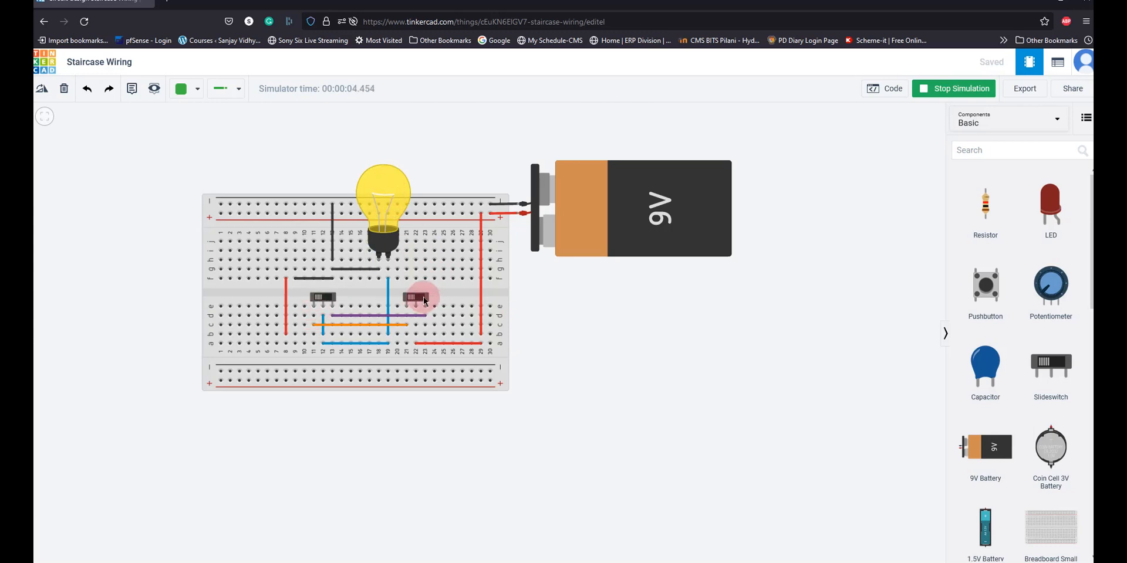
pyautogui.click(421, 298)
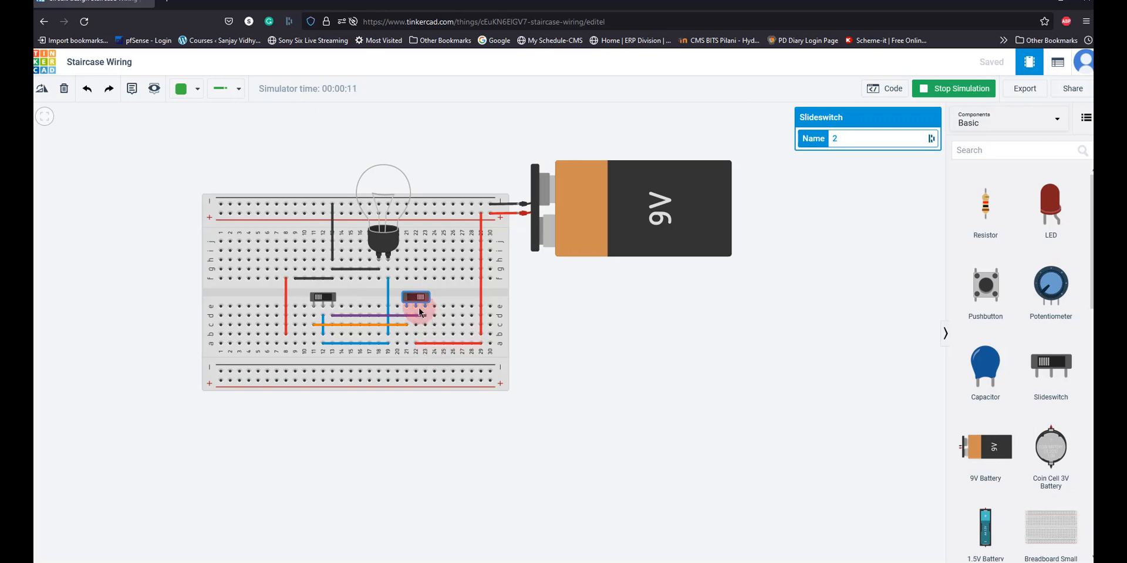
pyautogui.moveTo(423, 301)
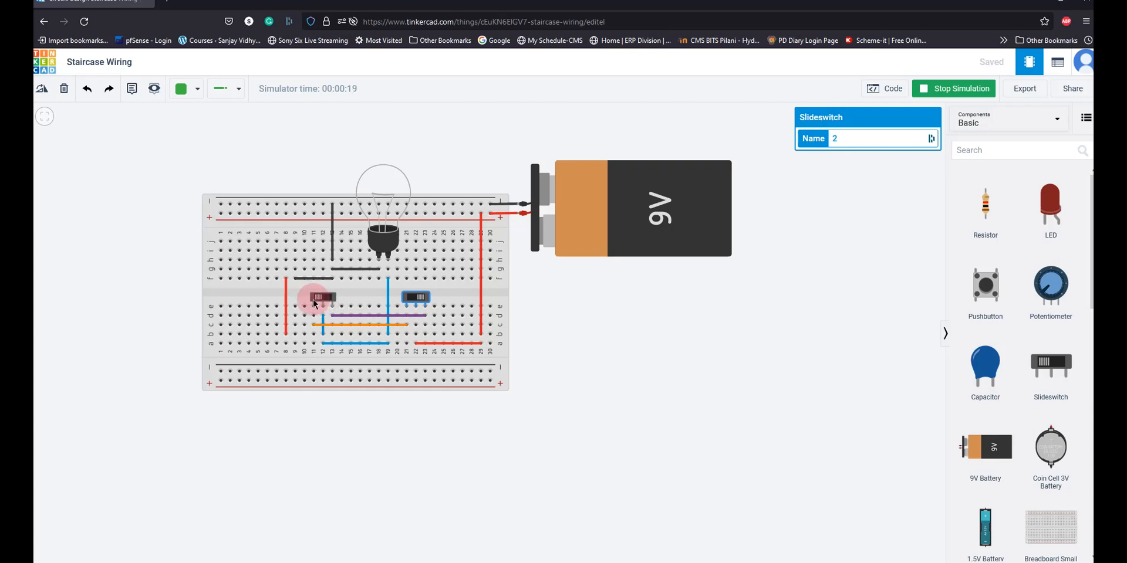
pyautogui.moveTo(322, 307)
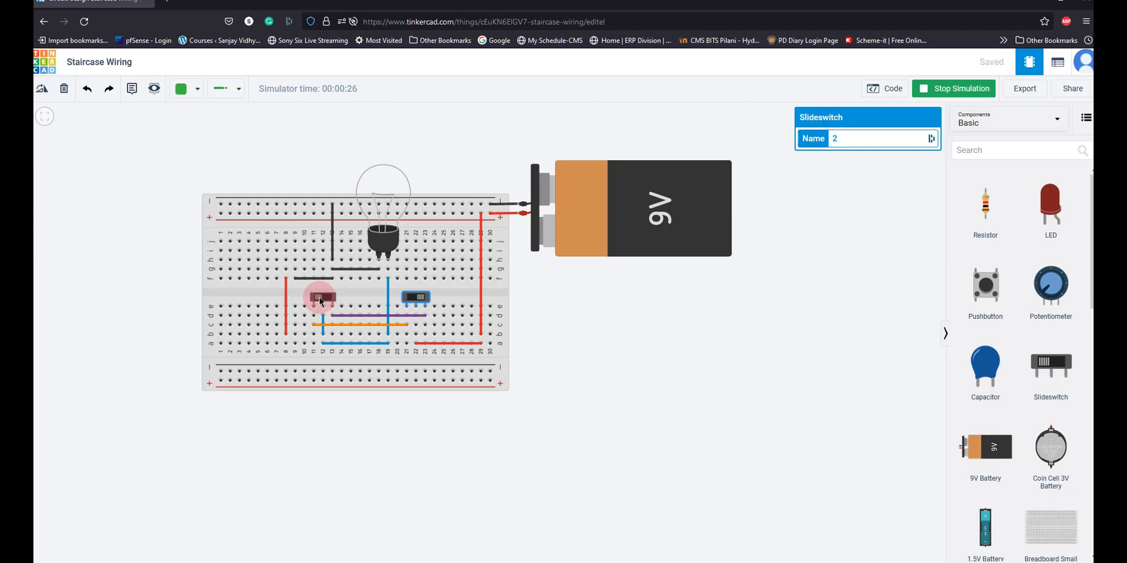
# Step: Toggle the right slide switch three times in the running simulation, leaving the bulb lit
pyautogui.click(413, 298)
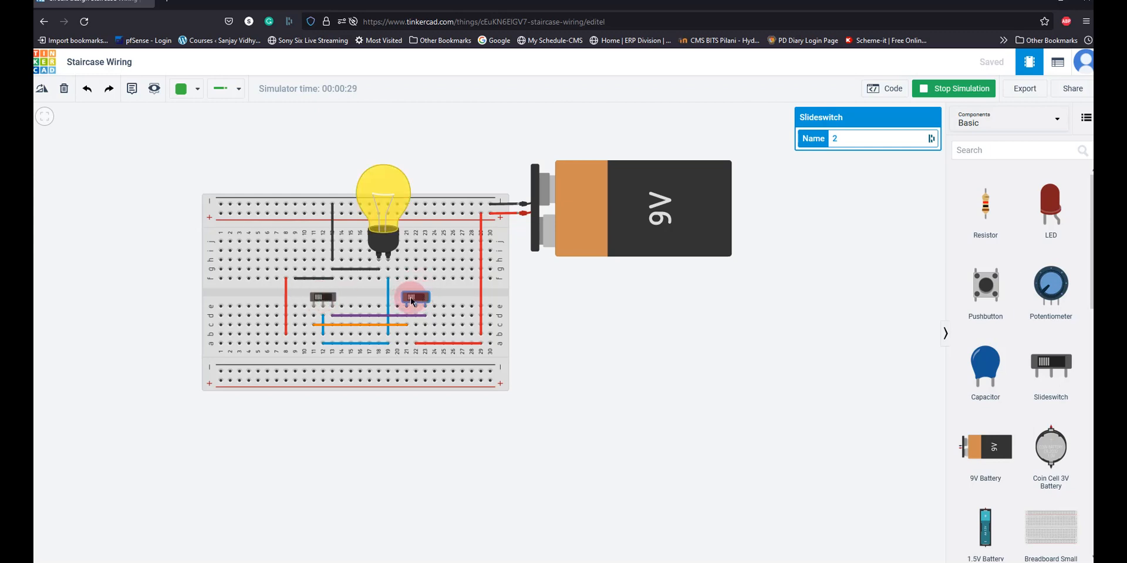
pyautogui.click(413, 297)
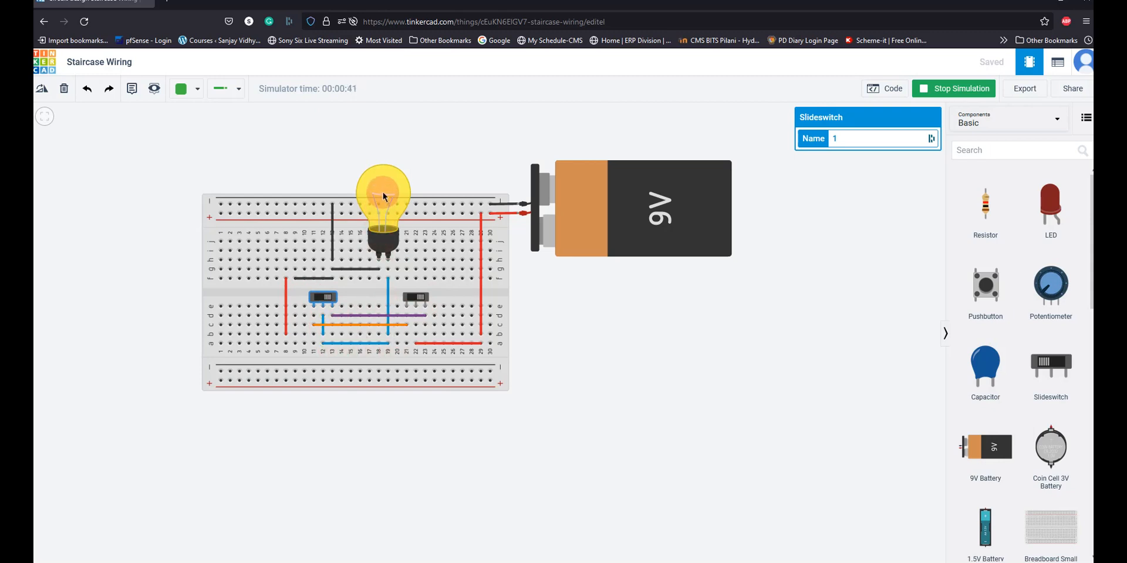
pyautogui.click(413, 297)
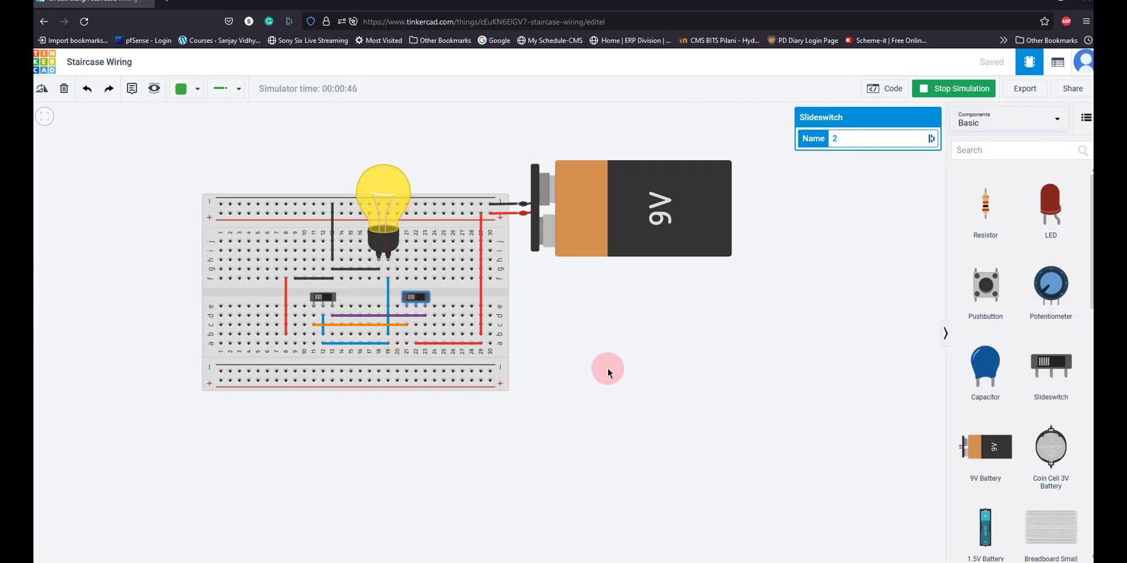
pyautogui.moveTo(604, 391)
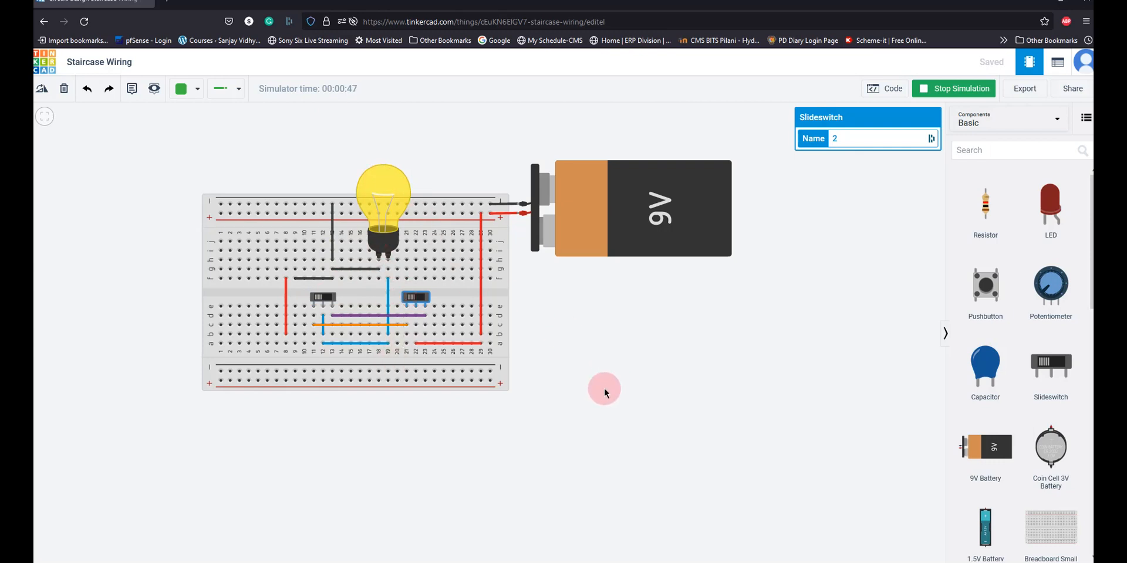
pyautogui.moveTo(186, 358)
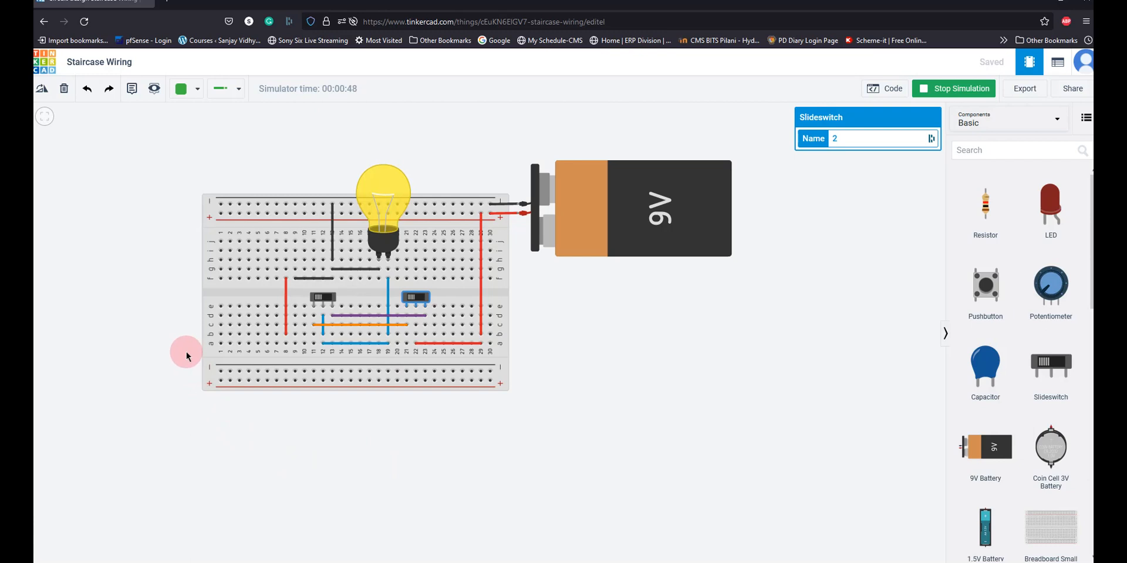